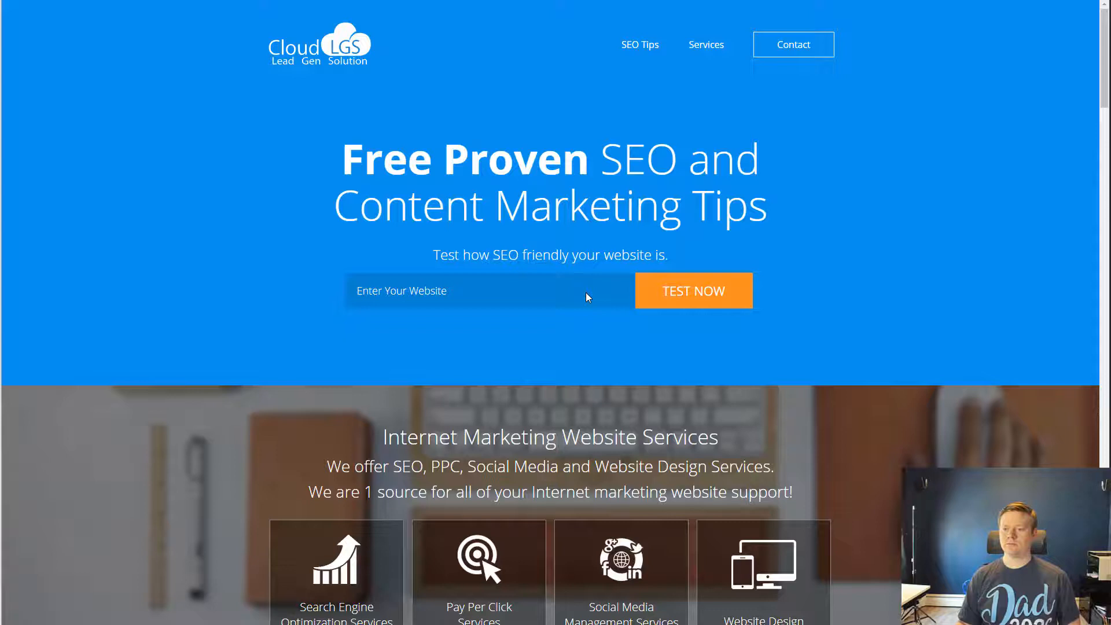
mouse_move(265, 228)
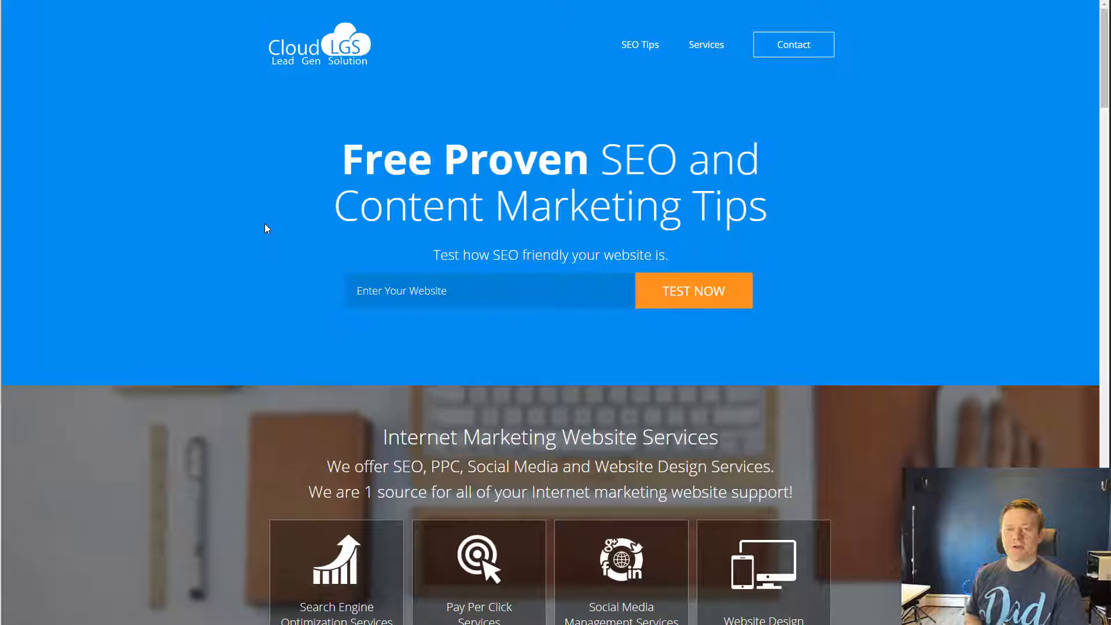
mouse_move(296, 228)
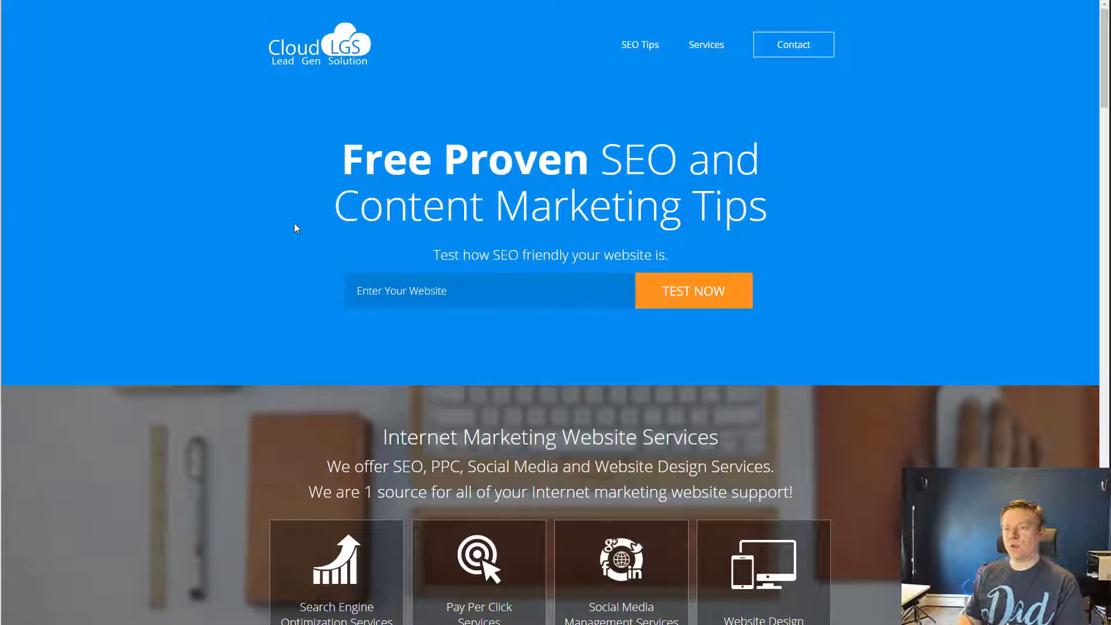
Scroll down the home page to the free website sign-up form
scroll(down, 3)
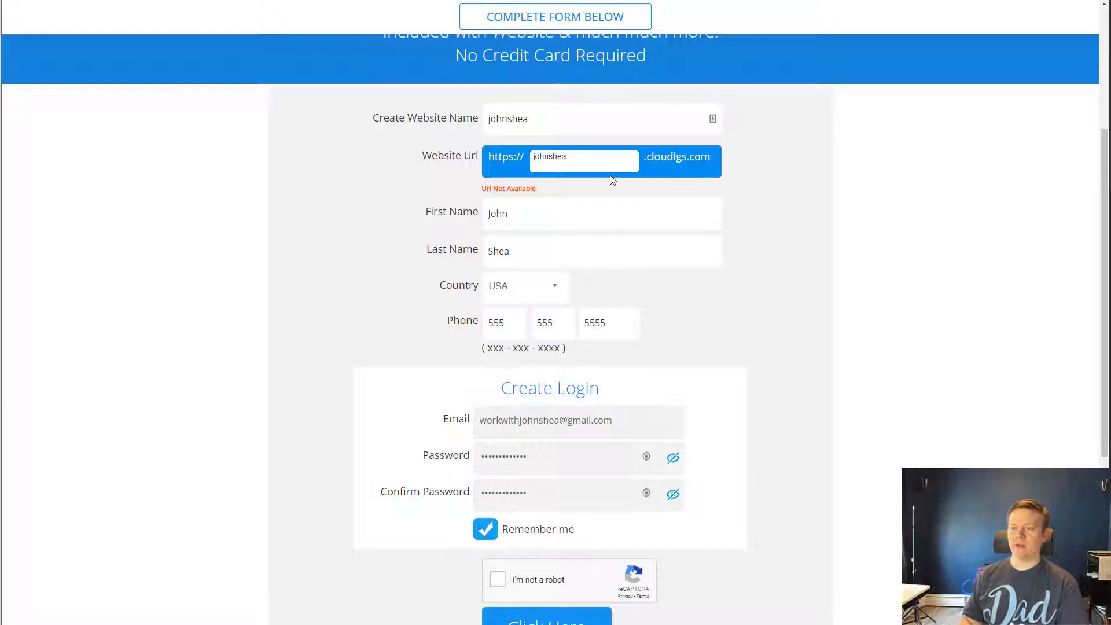
mouse_move(547, 225)
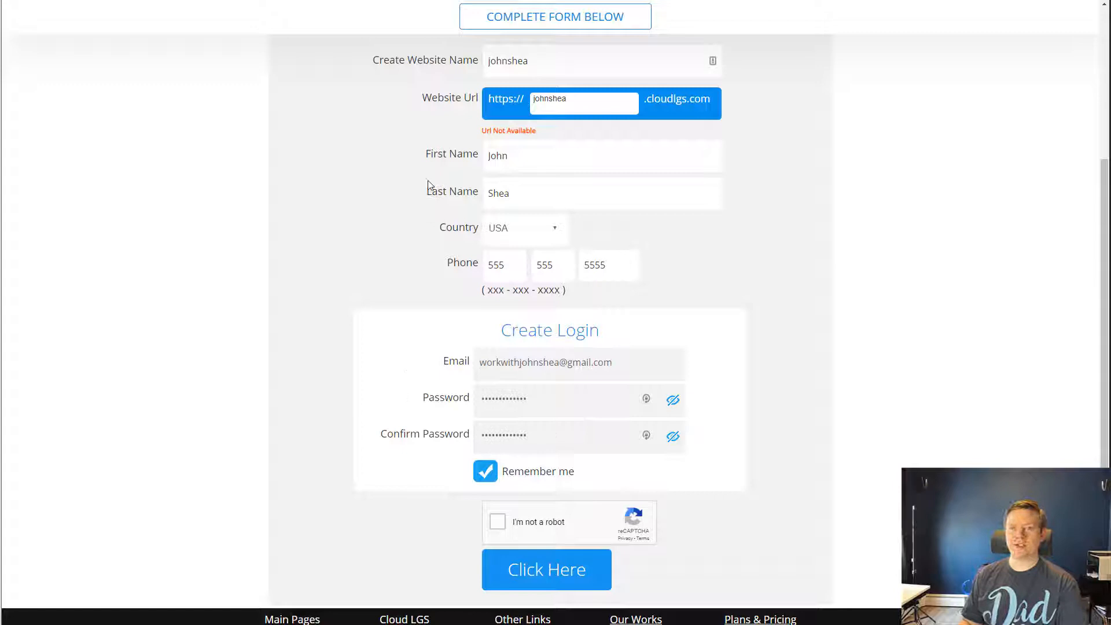
Submit the sign-up form to create the account
click(546, 569)
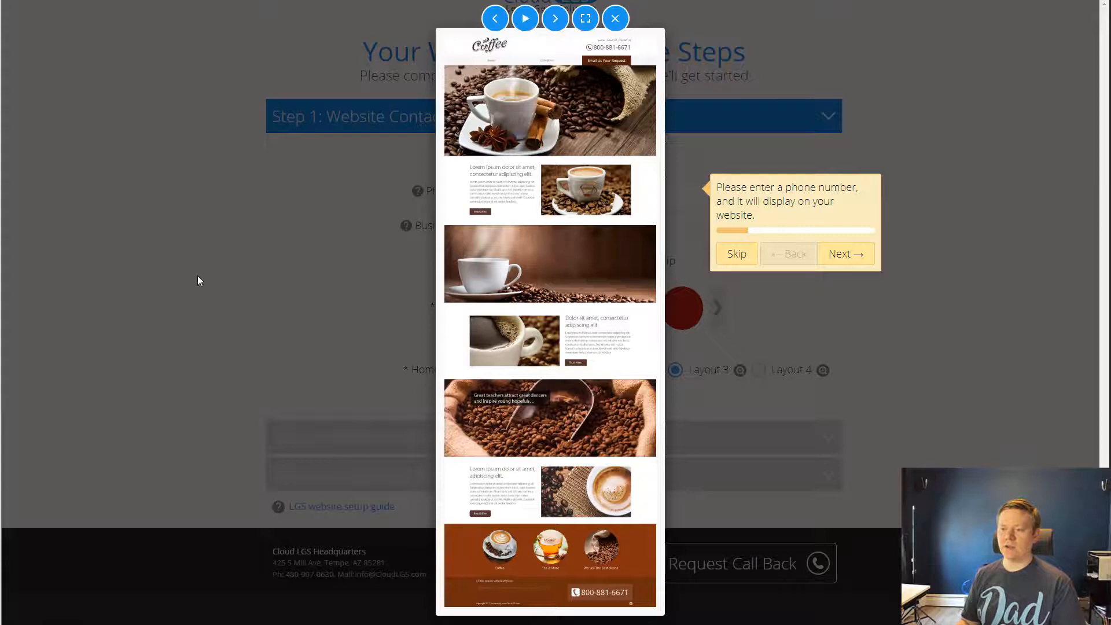
Close the enlarged coffee-shop layout preview
click(615, 18)
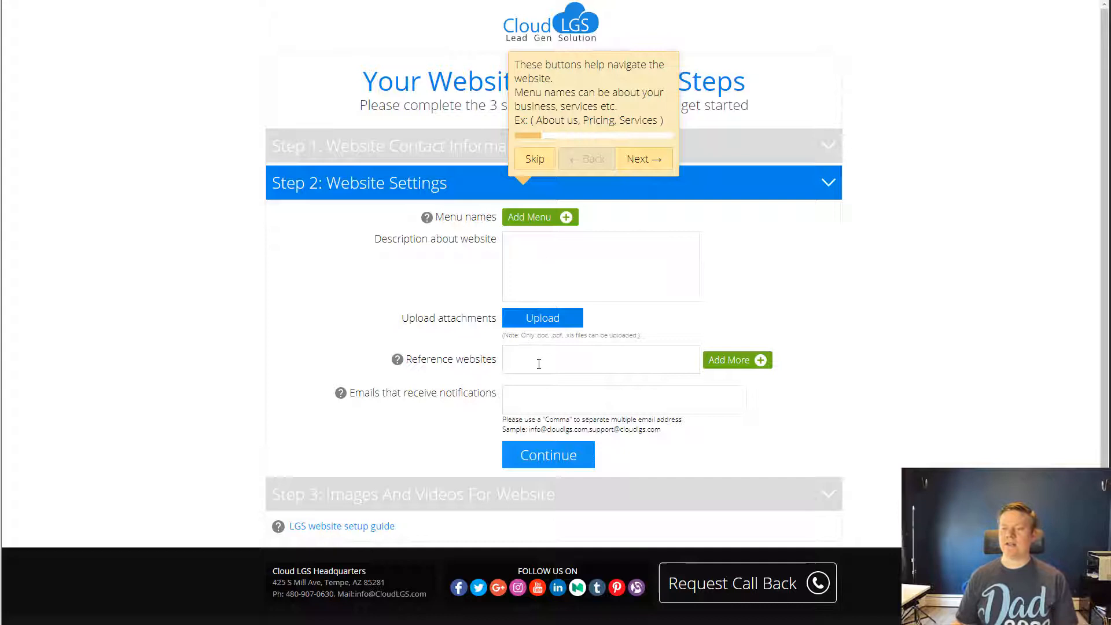
mouse_move(538, 398)
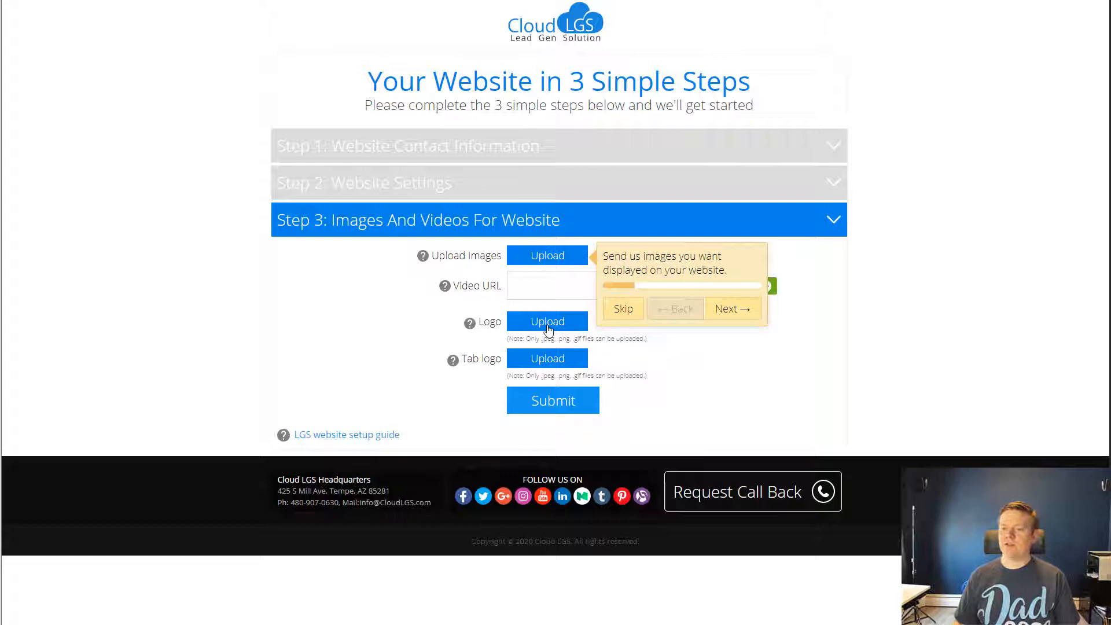
mouse_move(364, 435)
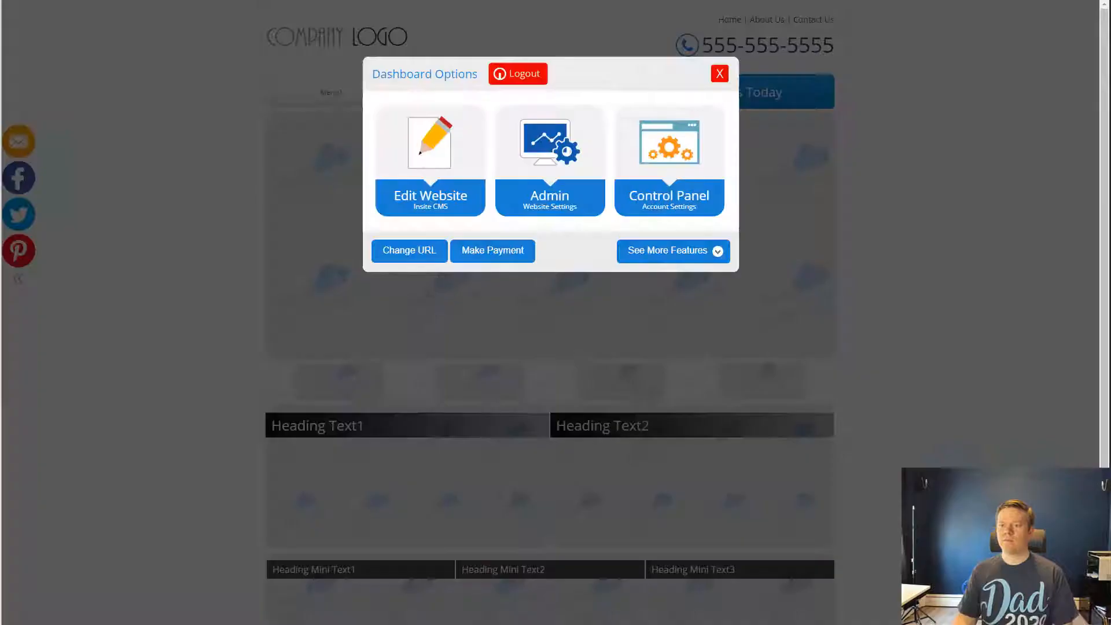
scroll(down, 3)
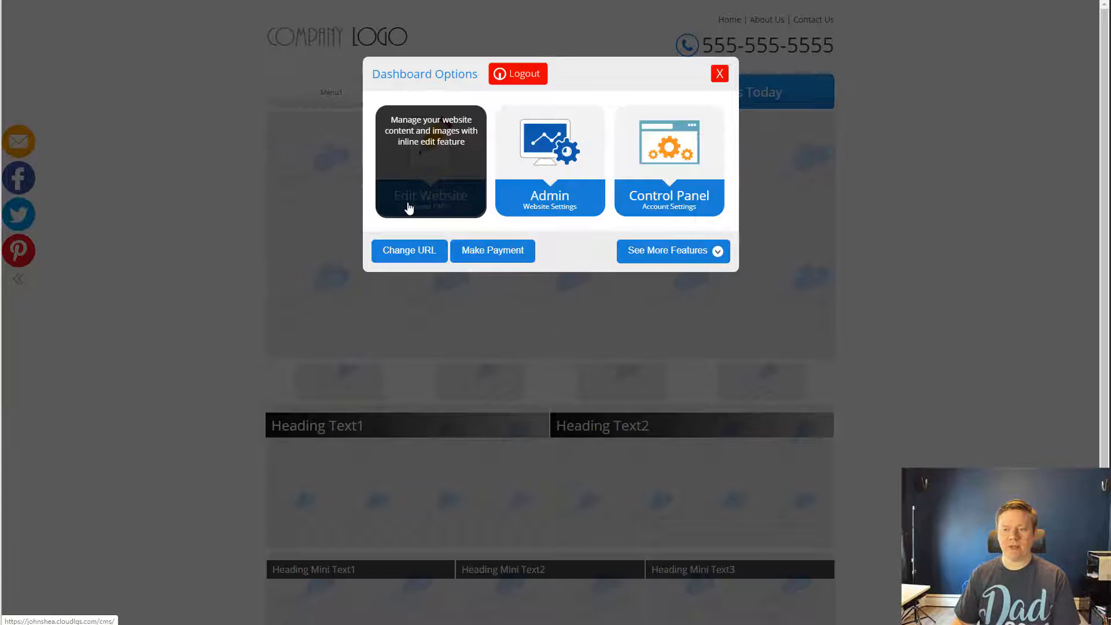
mouse_move(549, 163)
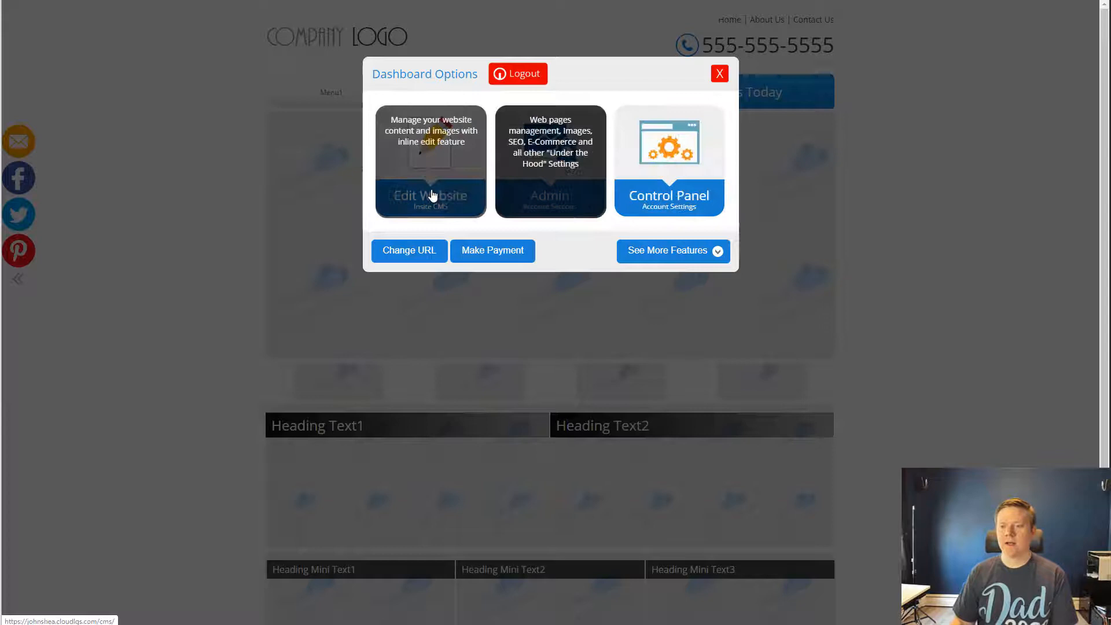
Open the template site for inline editing with Edit Website (Insite CMS)
click(430, 201)
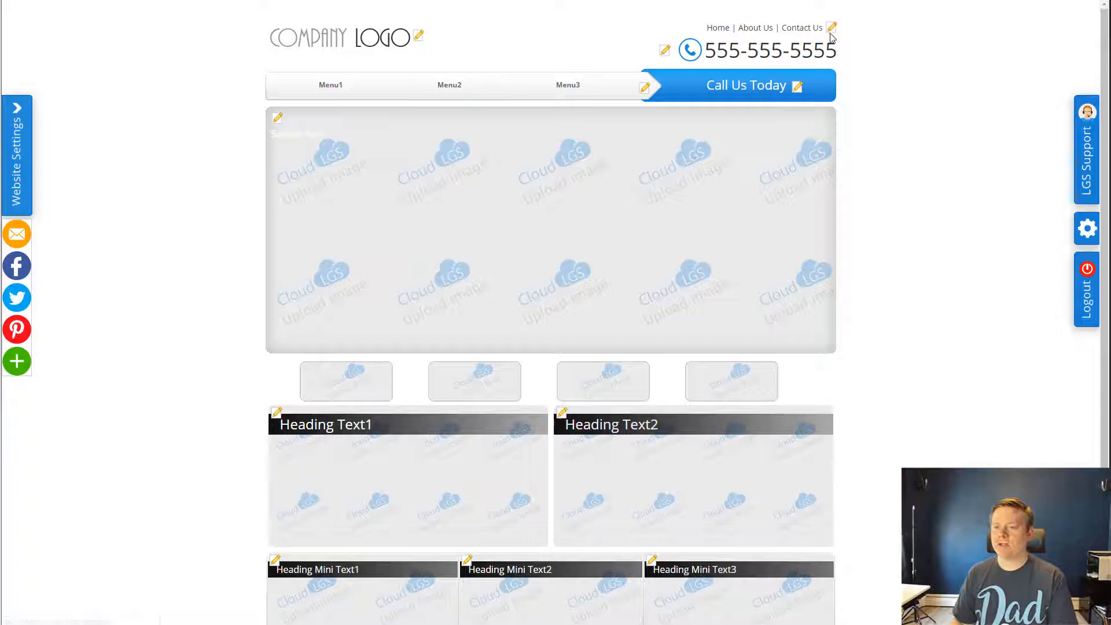
mouse_move(418, 38)
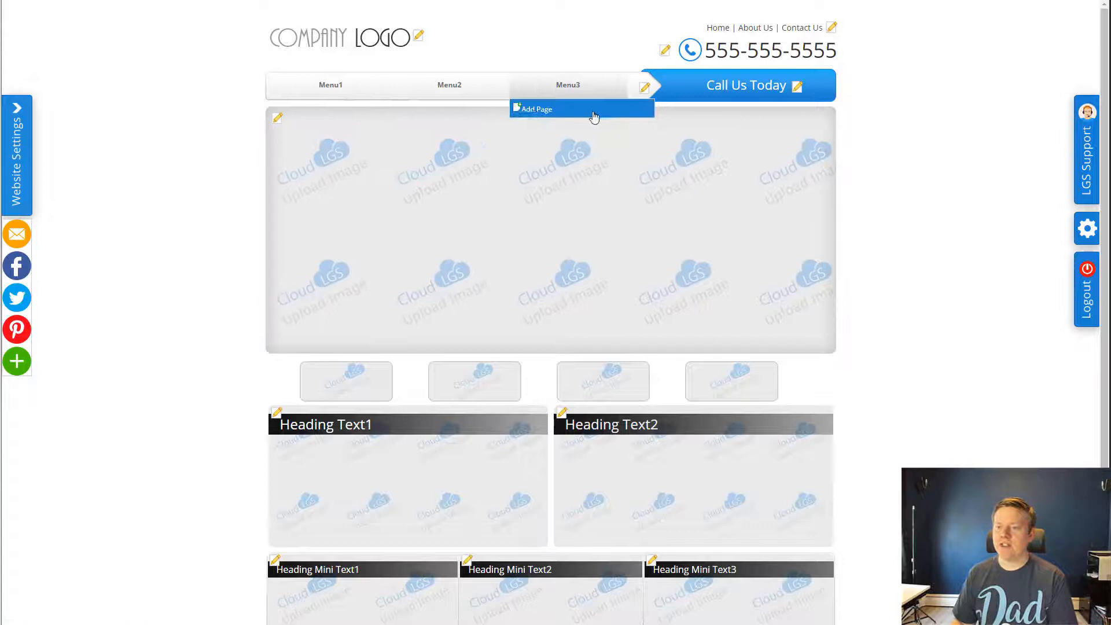
mouse_move(427, 255)
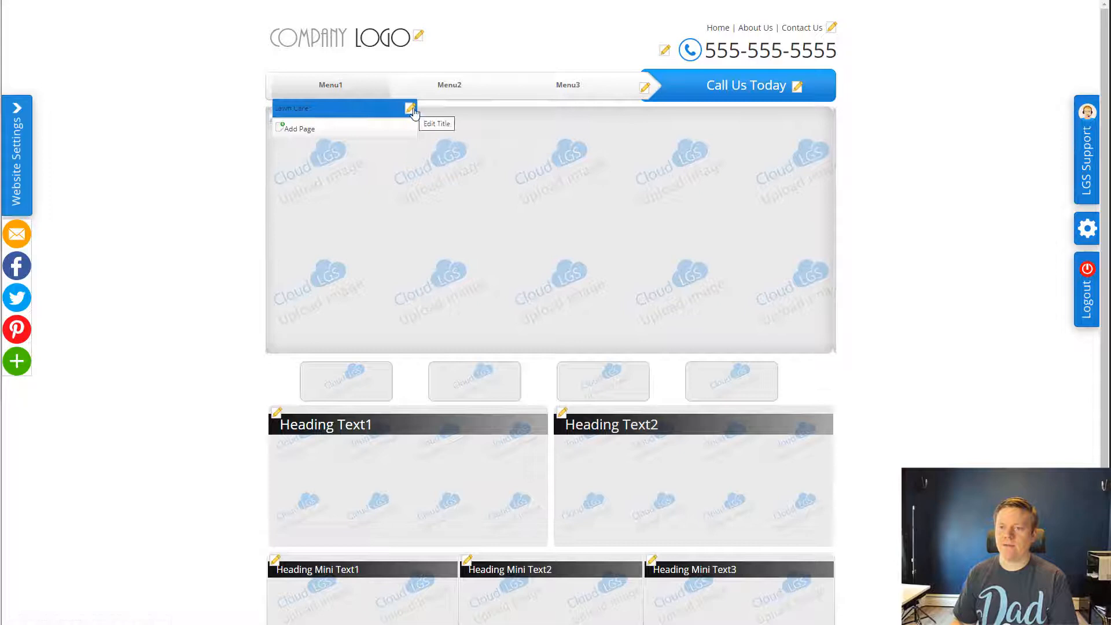
Start adding a new menu page, then cancel the Add New Page dialog
click(299, 128)
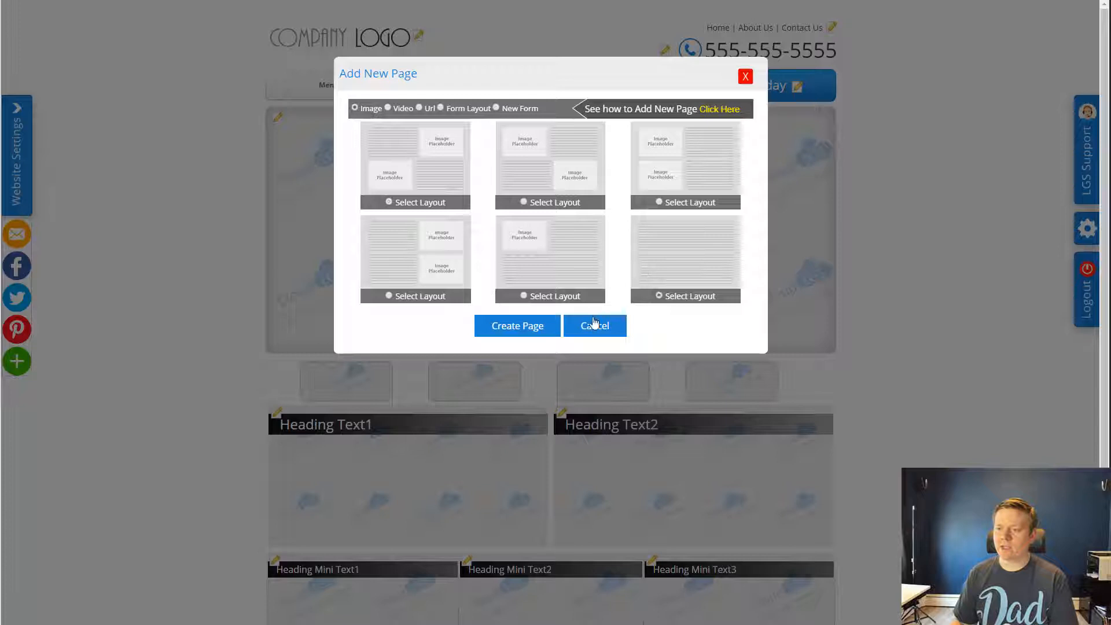
click(593, 325)
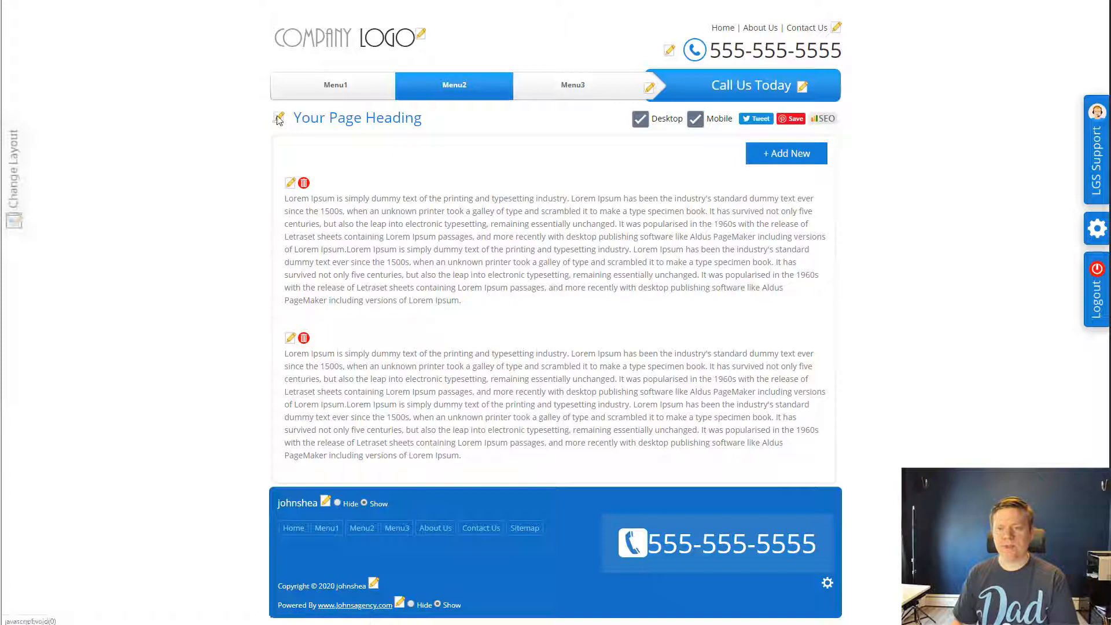
Edit the first text block on Menu2 and show the page's SEO settings
click(290, 183)
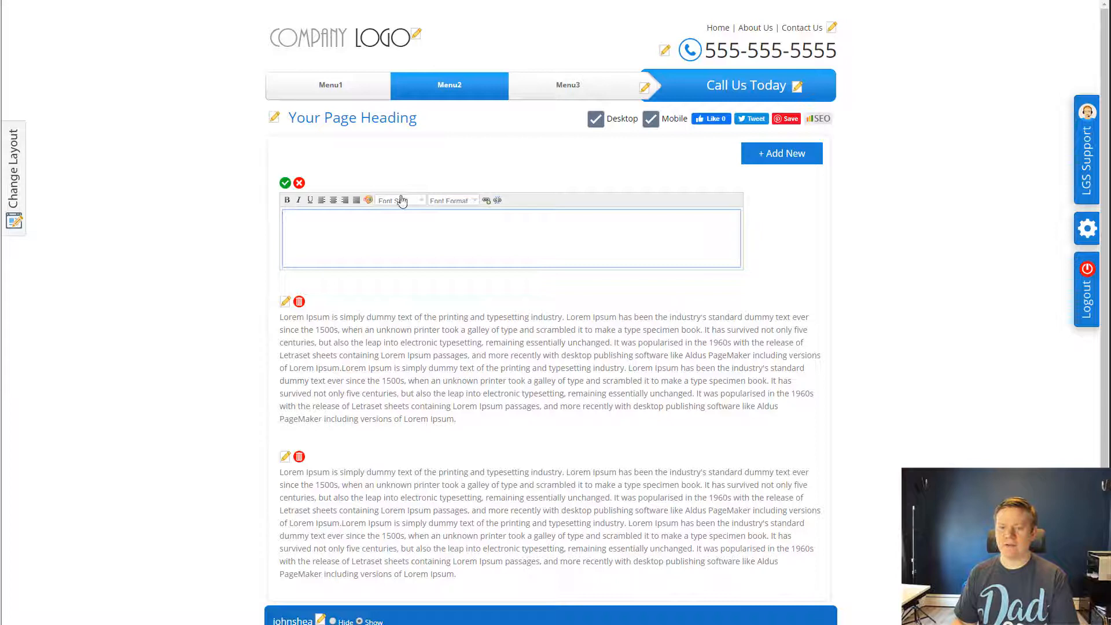
click(818, 118)
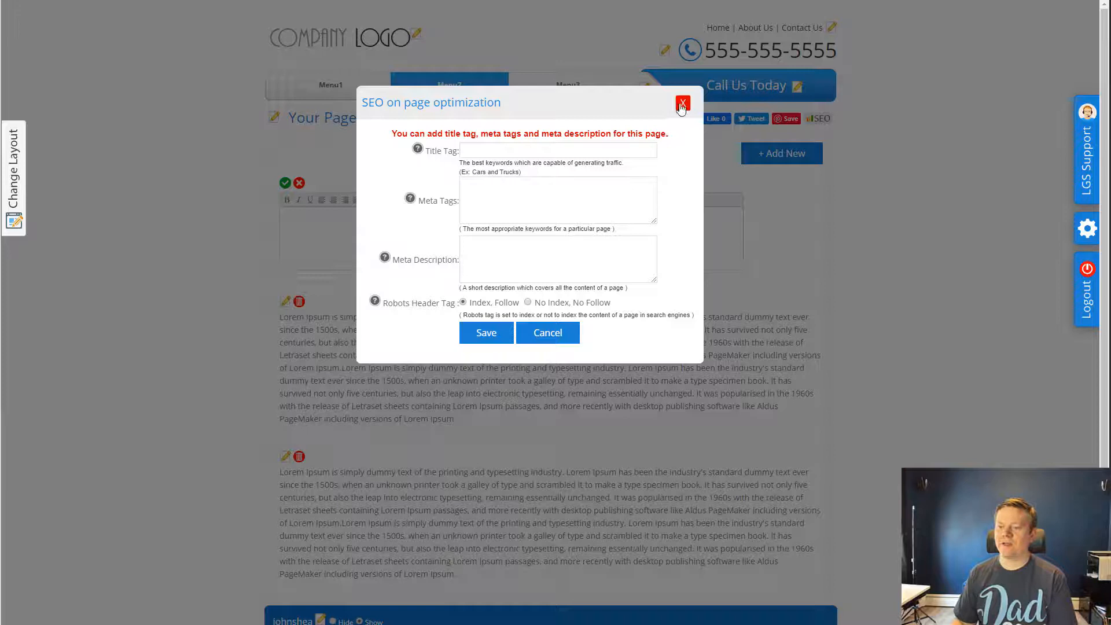
Dismiss the SEO settings unsaved and scroll down the home page
click(681, 103)
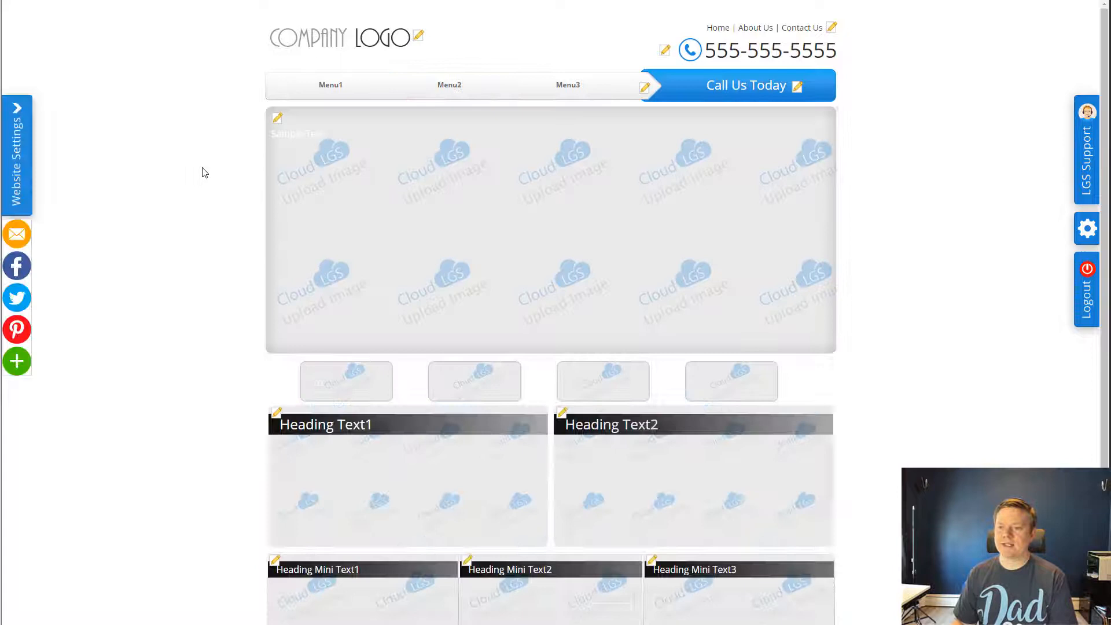
scroll(down, 3)
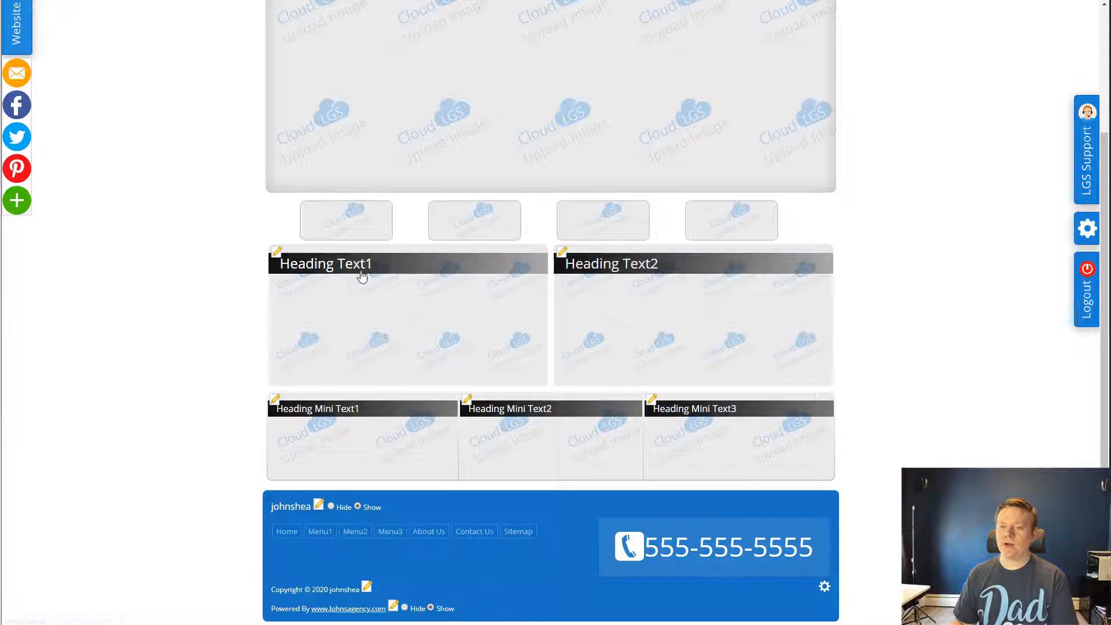
Scroll back to the top and show the LGS Support options
click(562, 252)
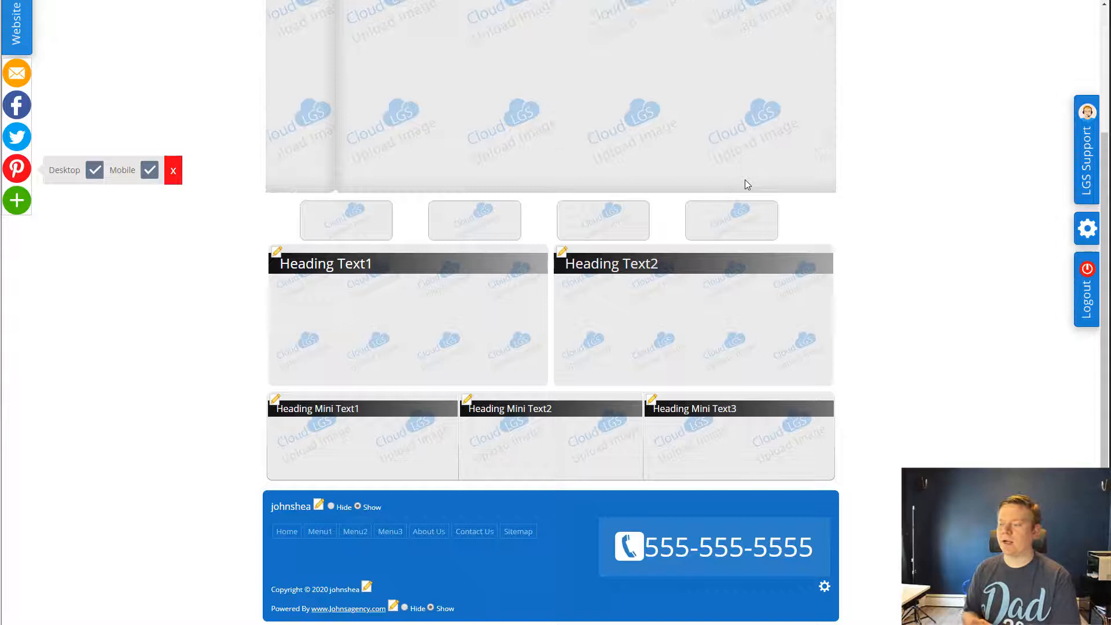
scroll(up, 3)
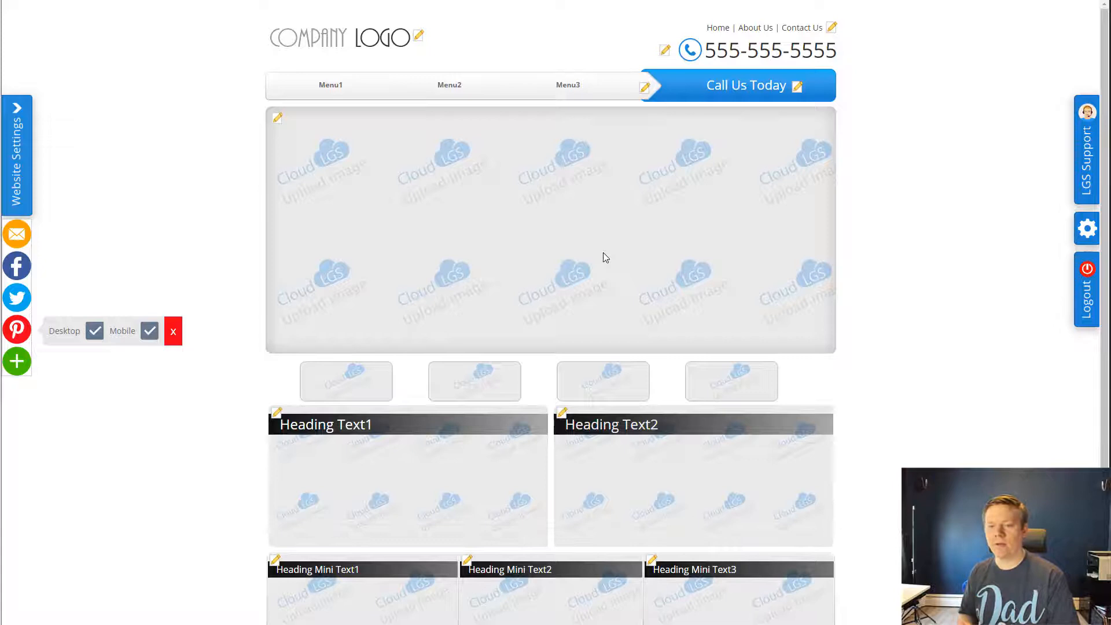
mouse_move(1016, 189)
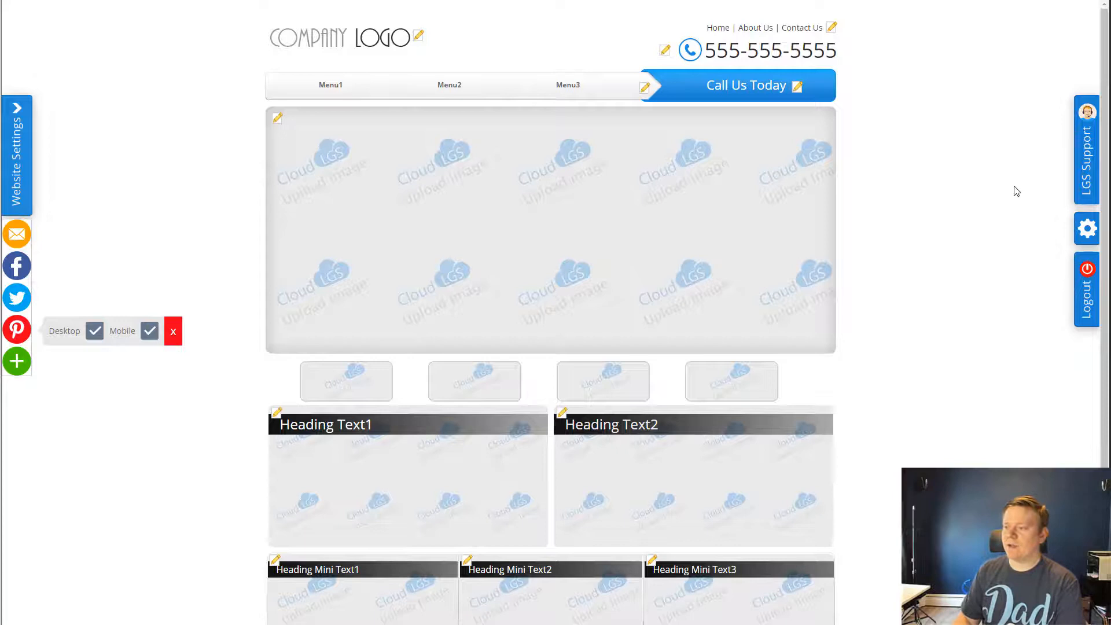
click(1086, 149)
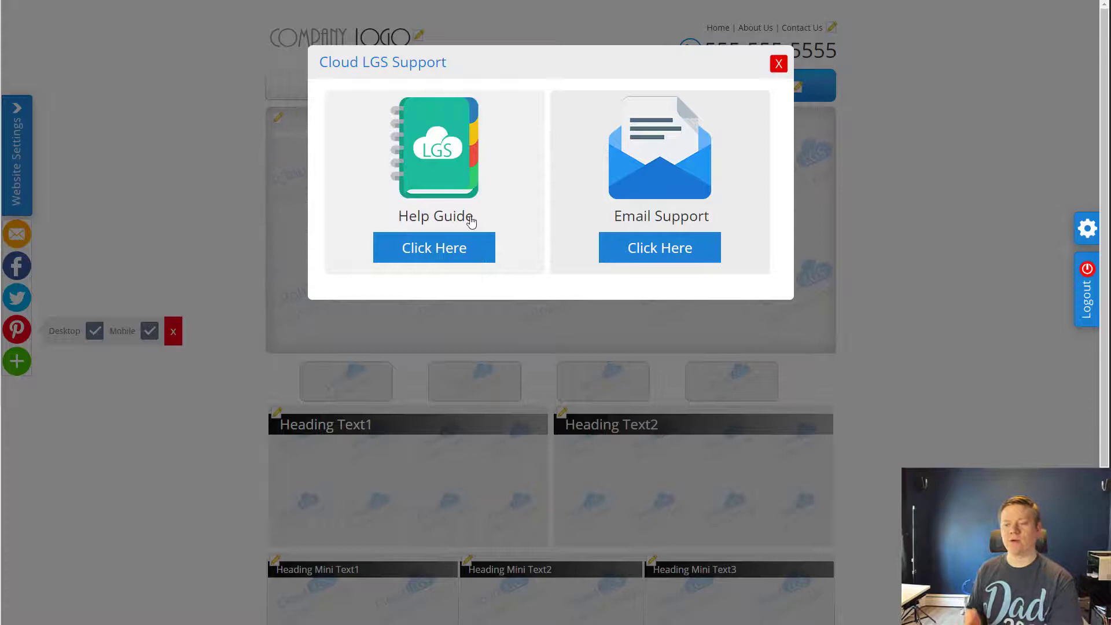
Dismiss the Cloud LGS Support dialog and go to the Menu1 page
click(777, 63)
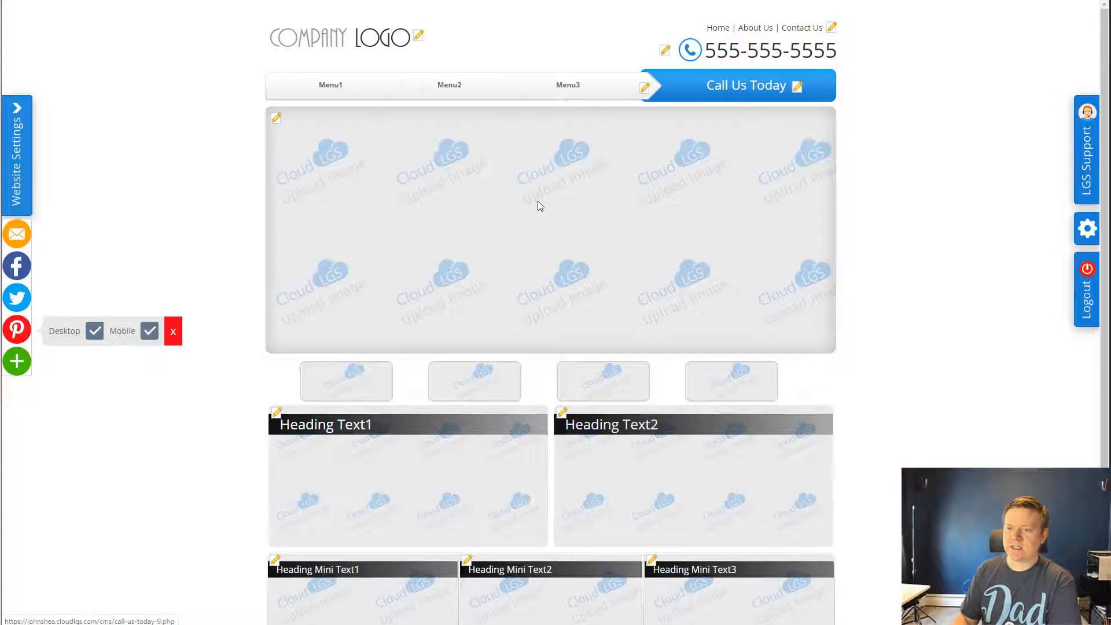
click(330, 84)
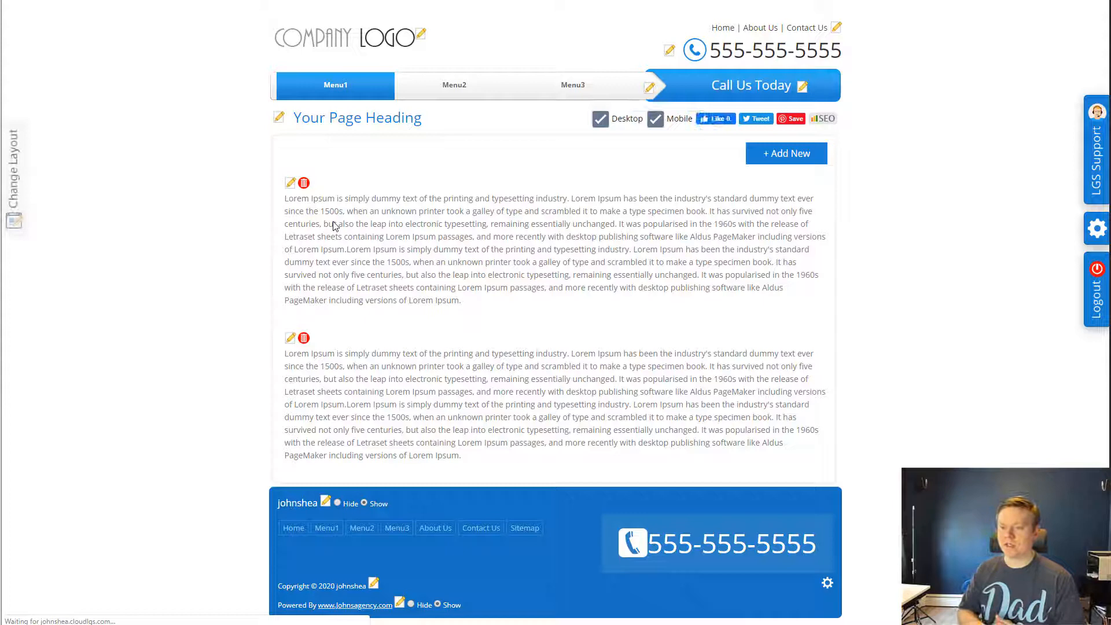
Change the Menu1 page heading to 'Lawn Care Boston, MA'
click(278, 117)
text(Lawn Care)
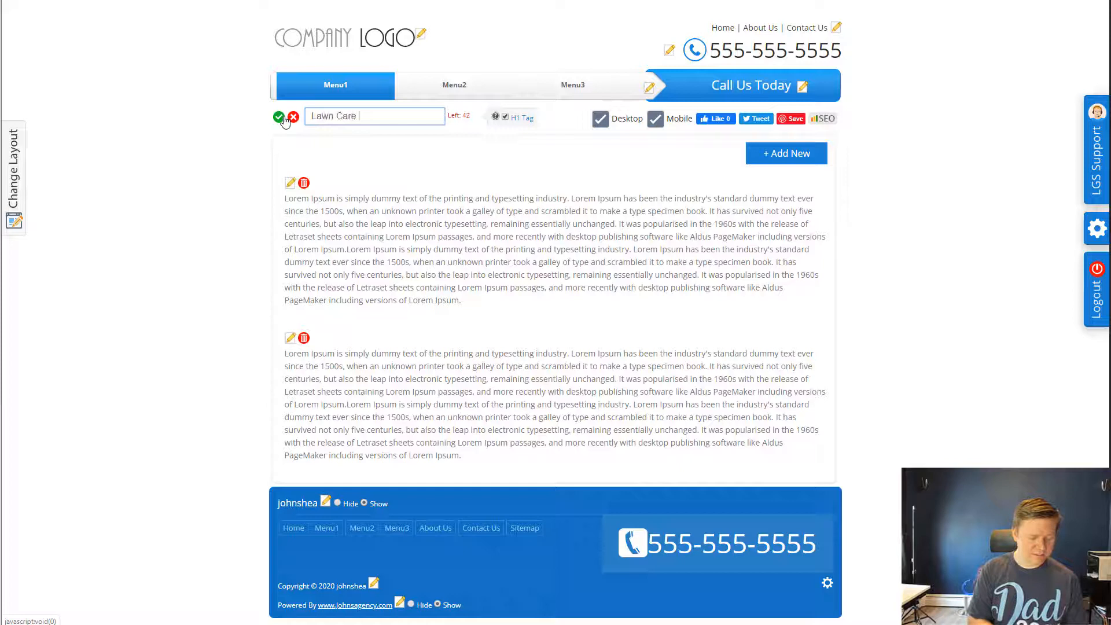
click(279, 116)
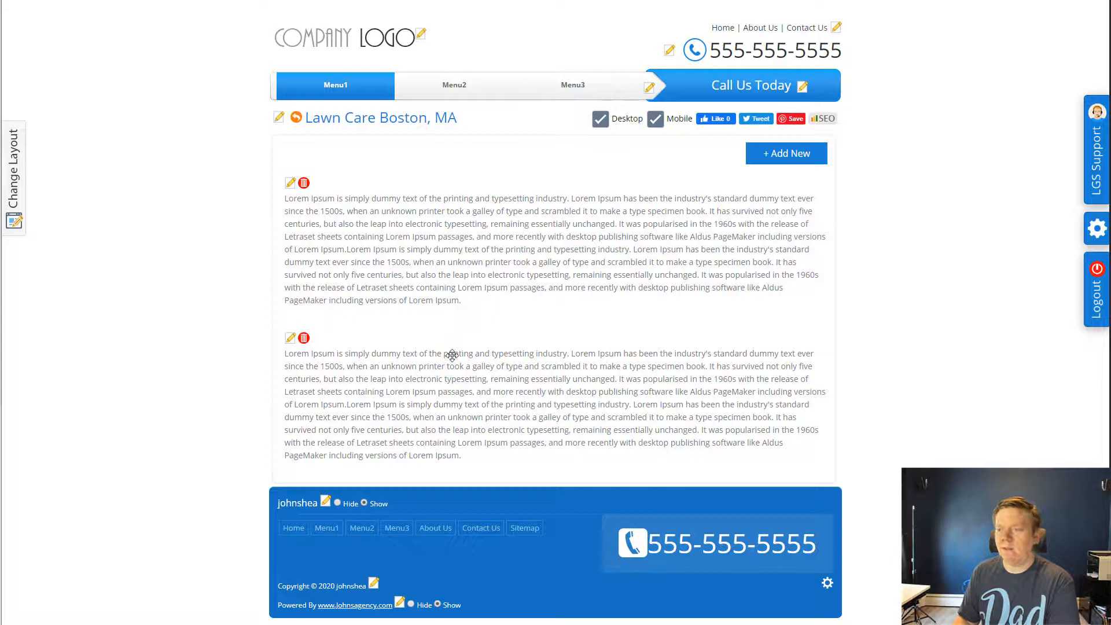
click(1096, 150)
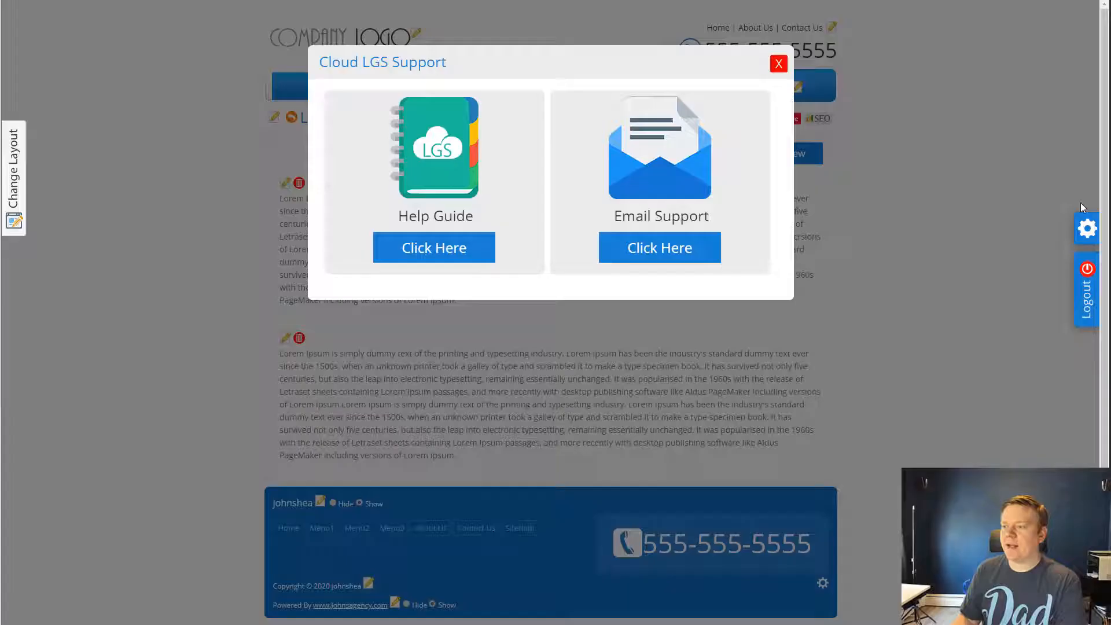
Open the Email Support request form, inspect its fields and notification email box, then close it
click(777, 64)
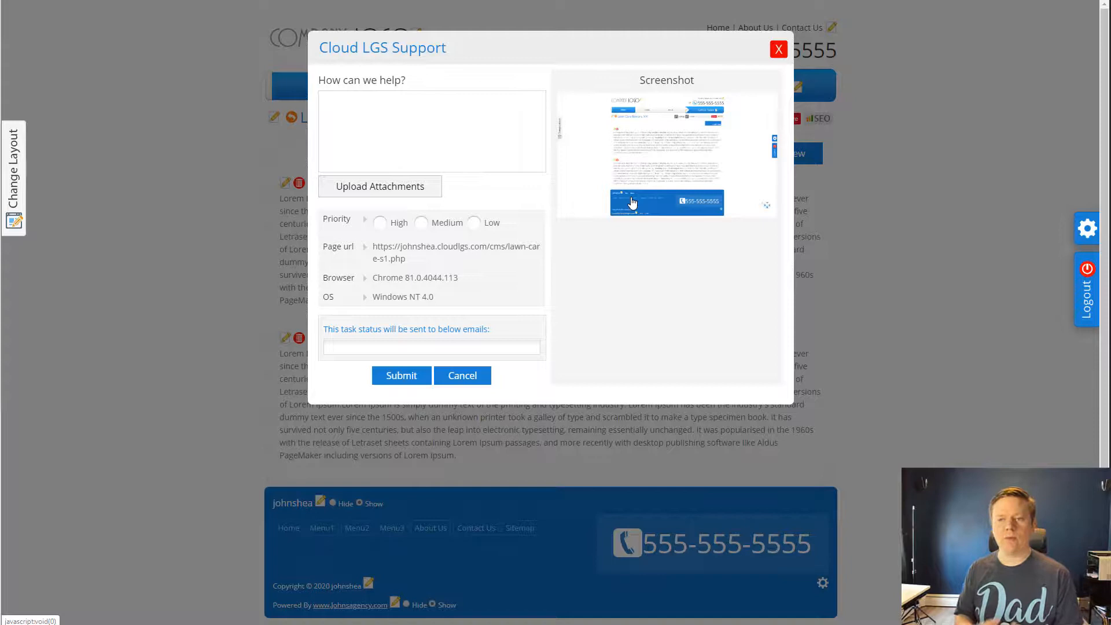
click(432, 132)
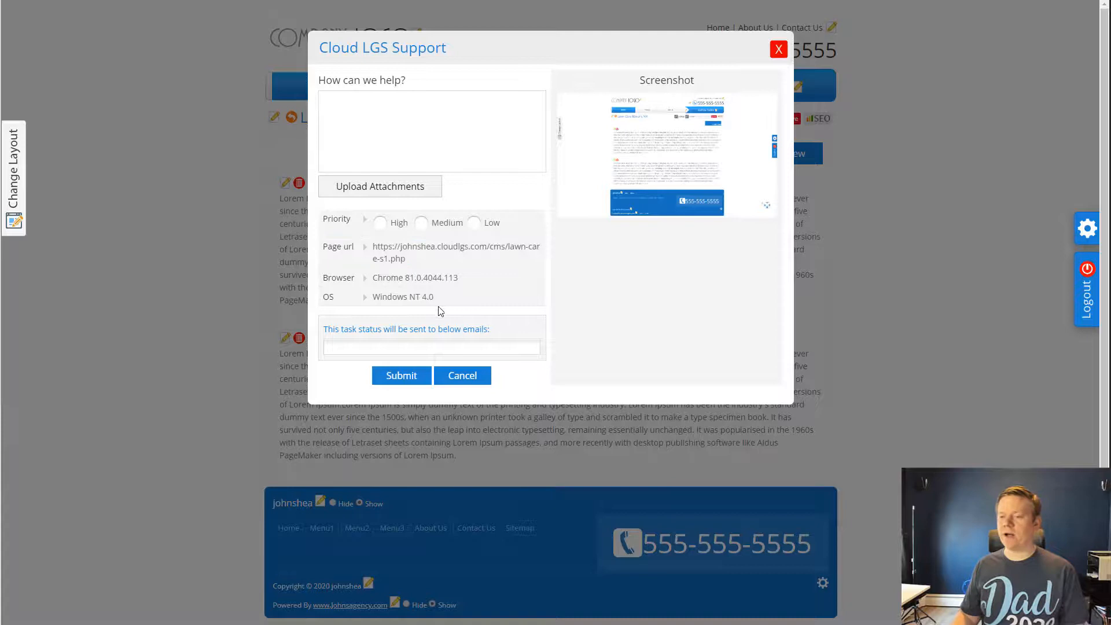
click(430, 347)
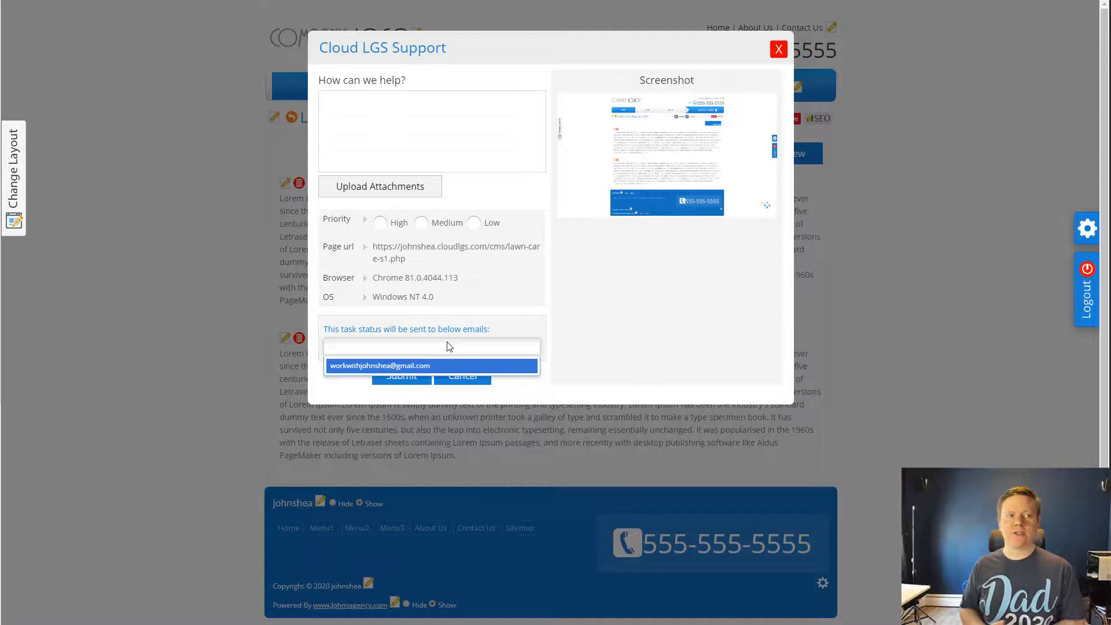
click(777, 48)
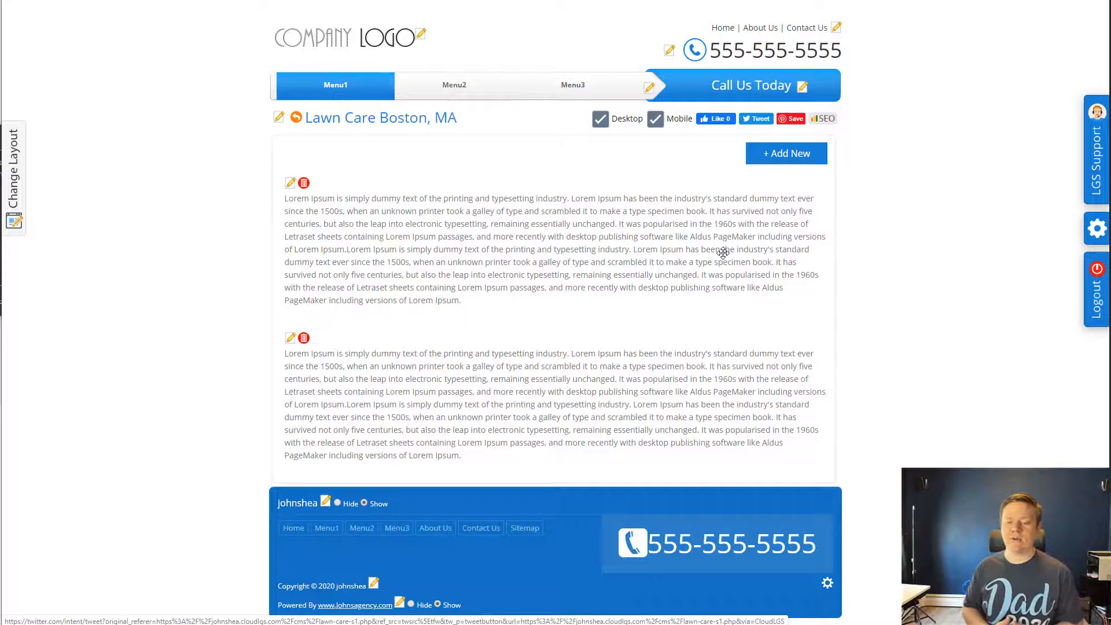
Open the footer's 'Powered By' credit line for inline editing via its pencil icon
click(399, 604)
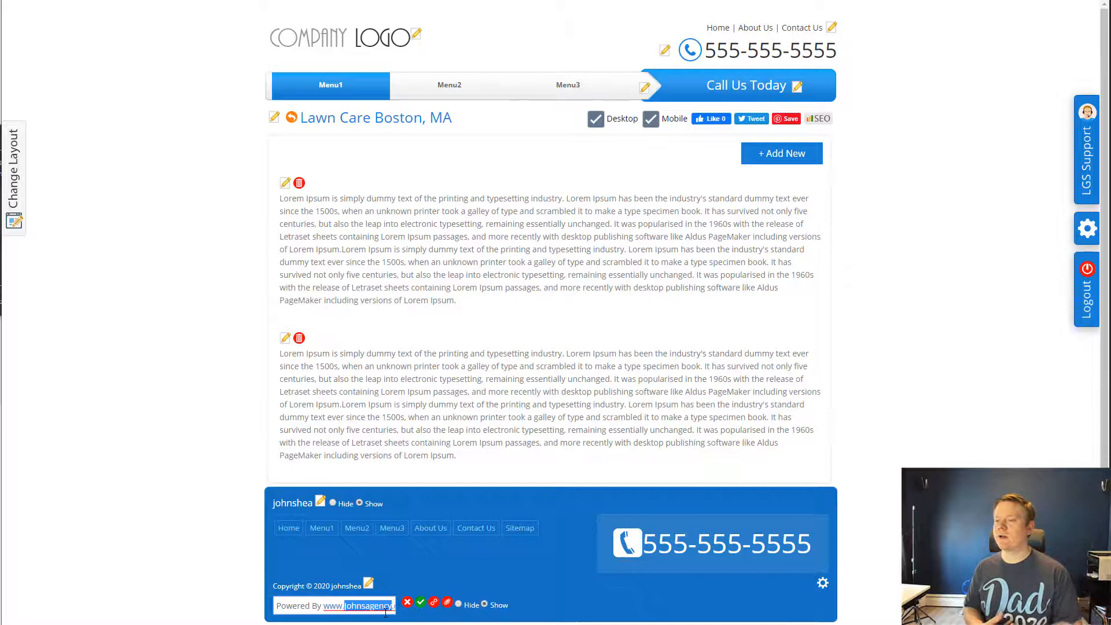
mouse_move(1067, 135)
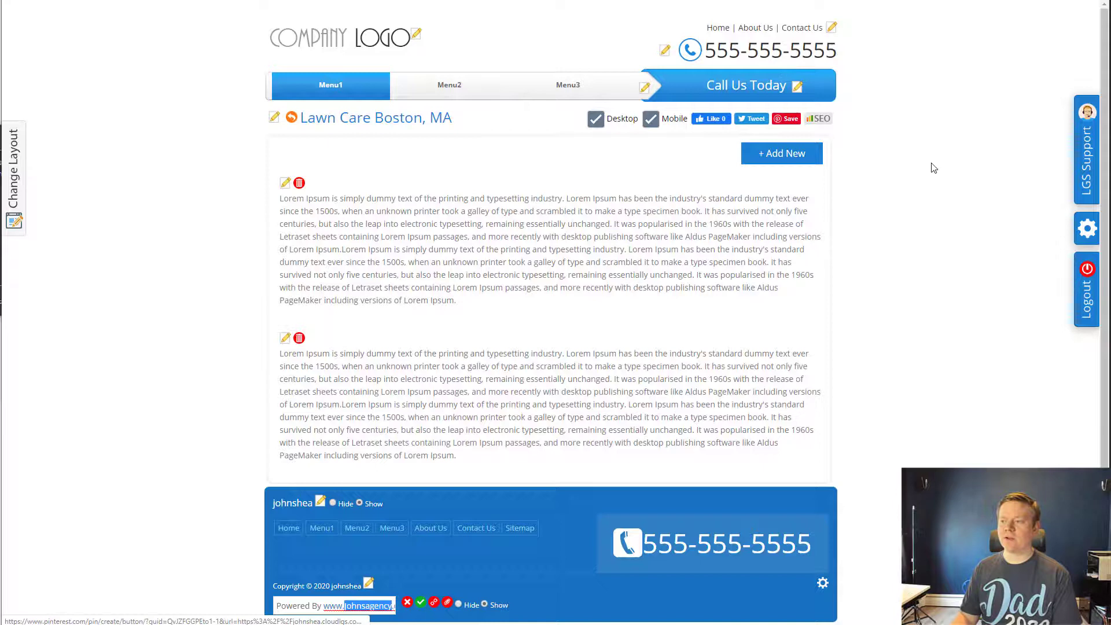
mouse_move(797, 308)
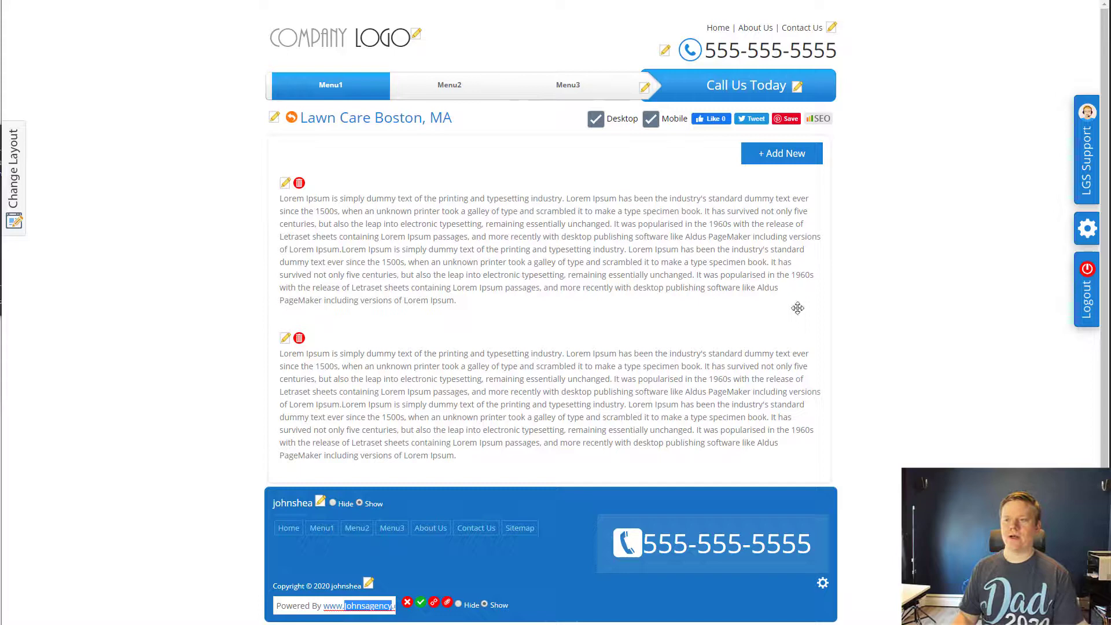
mouse_move(637, 325)
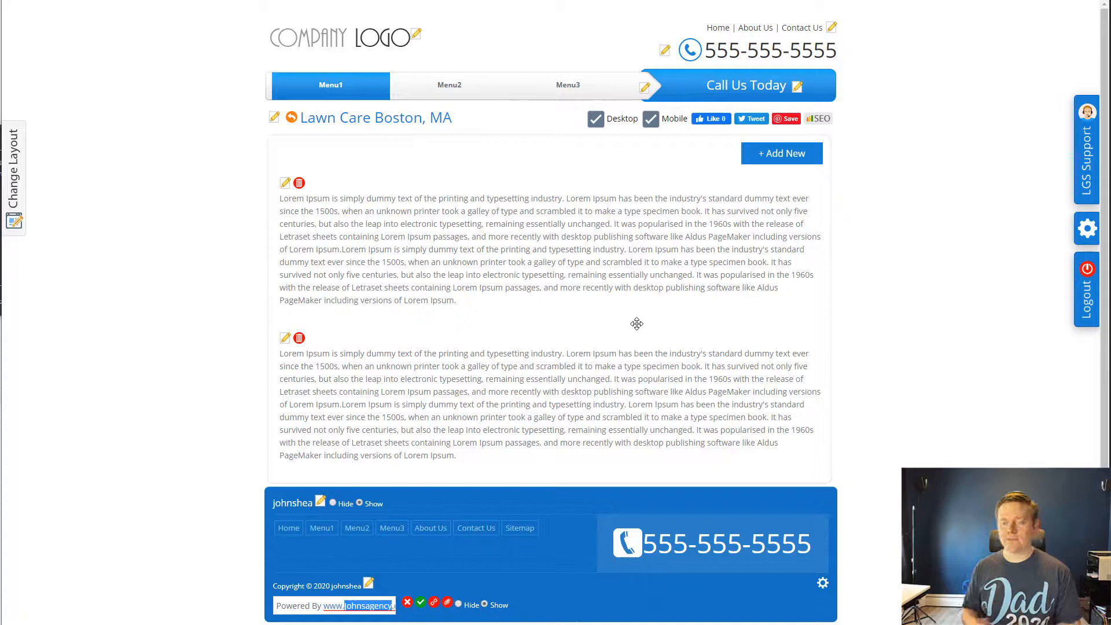